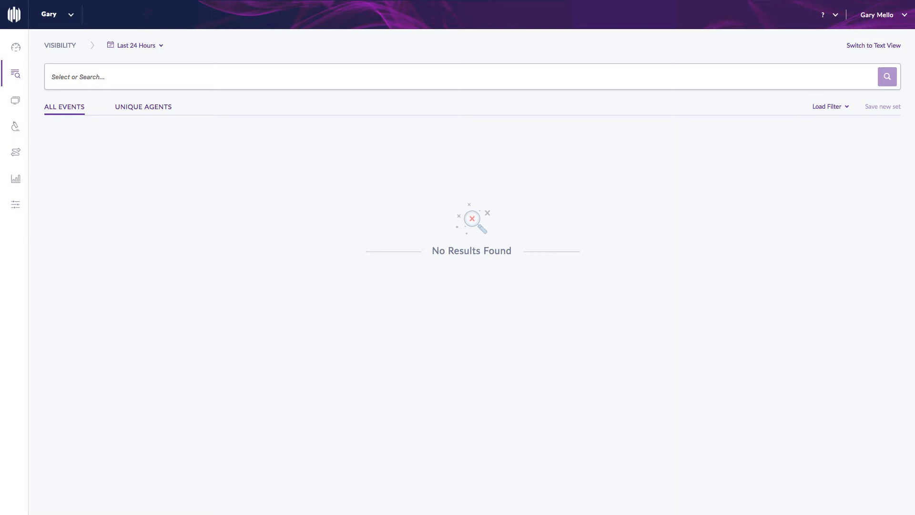
pyautogui.moveTo(119, 299)
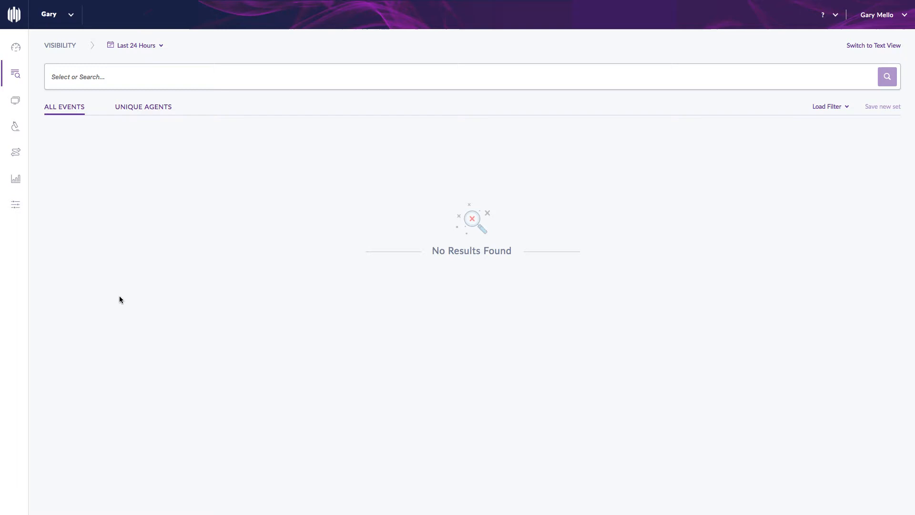
# Show the Network, File, Process and Agent query field suggestions in the search bar.
pyautogui.click(234, 77)
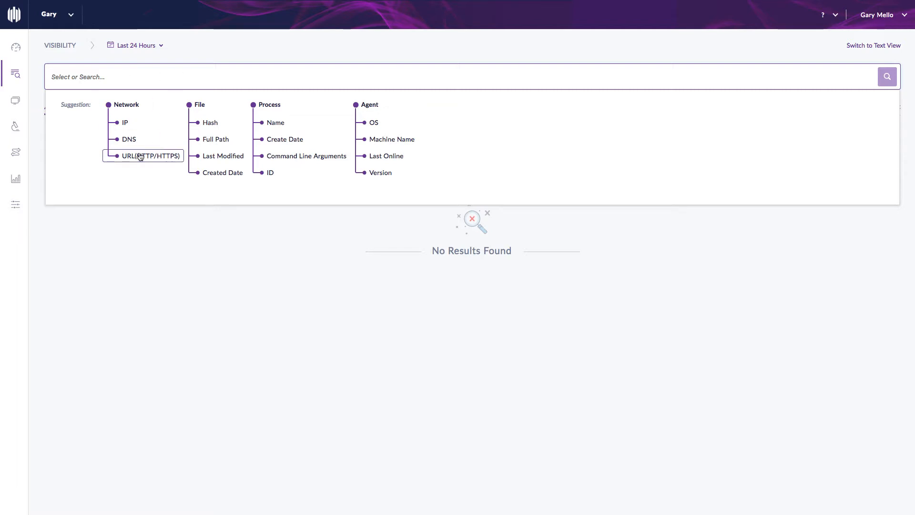
# Search Network URL(HTTP/HTTPS) for pastebin.com, returning 67 events.
pyautogui.click(143, 156)
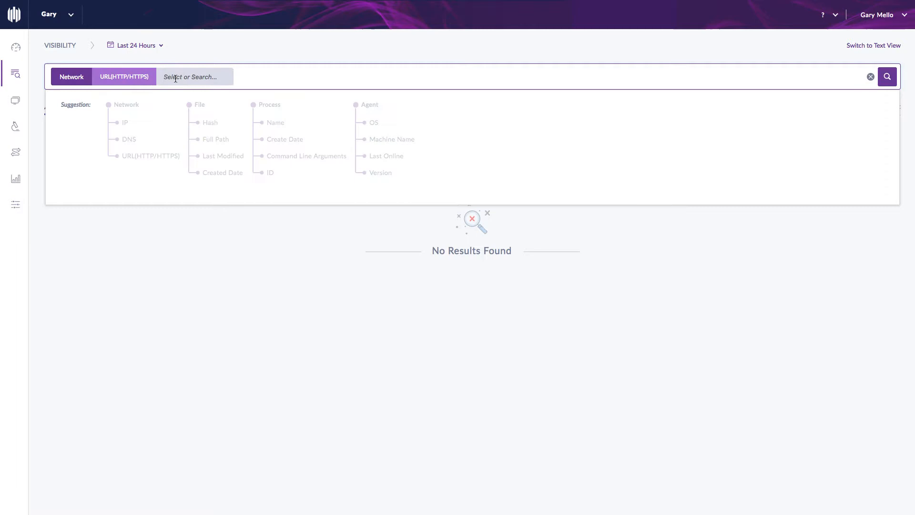
pyautogui.write('pastebin.com')
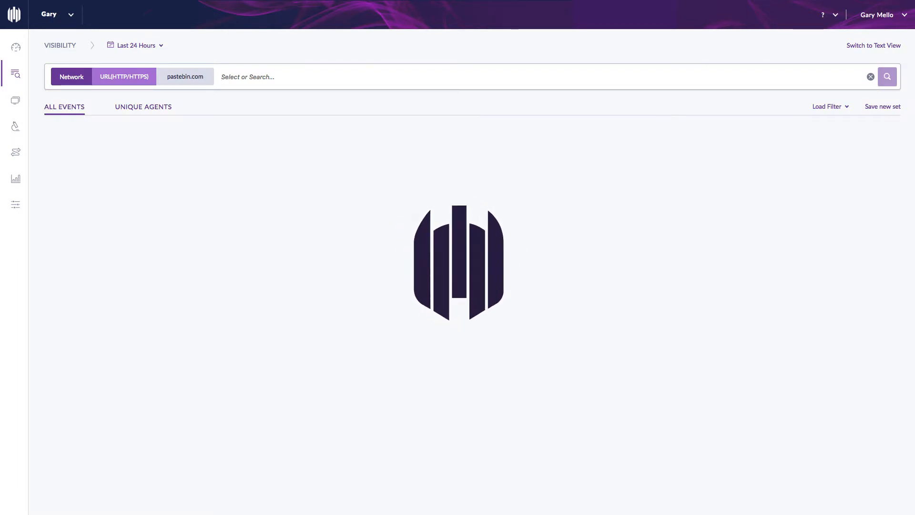
pyautogui.click(886, 76)
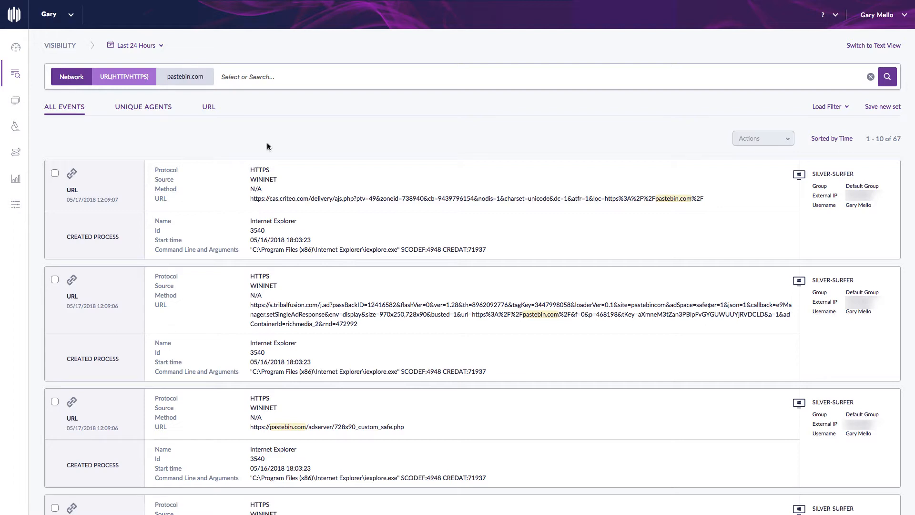
pyautogui.moveTo(771, 90)
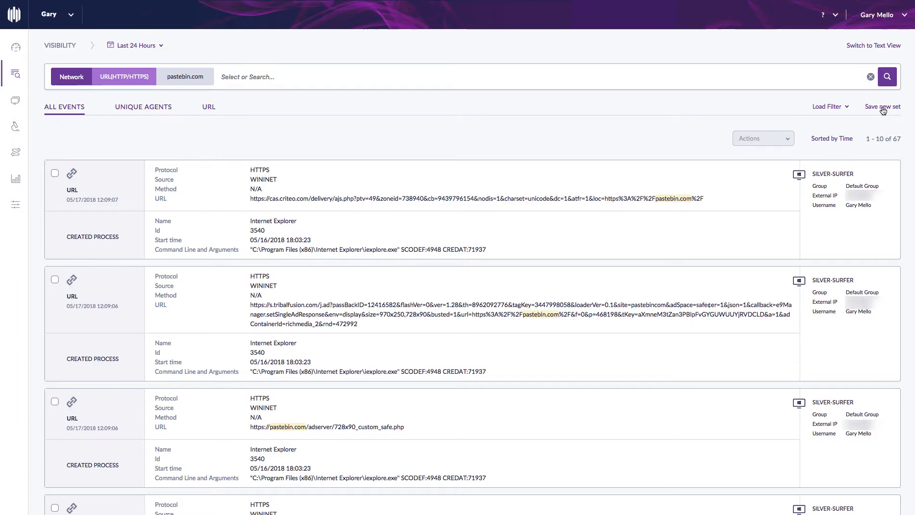
# Save the query as set 'pastebin.com' with email notifications every 3 hours to gary's address.
pyautogui.click(882, 106)
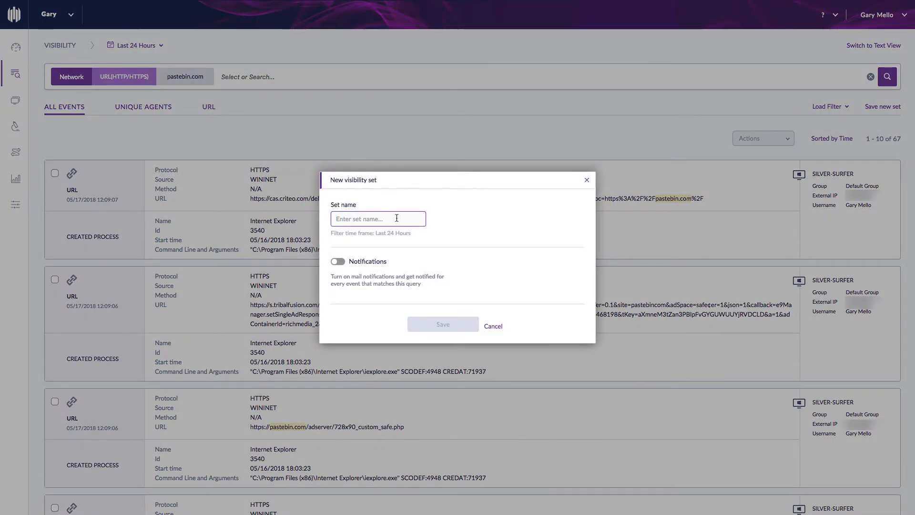
pyautogui.write('pastebin.com')
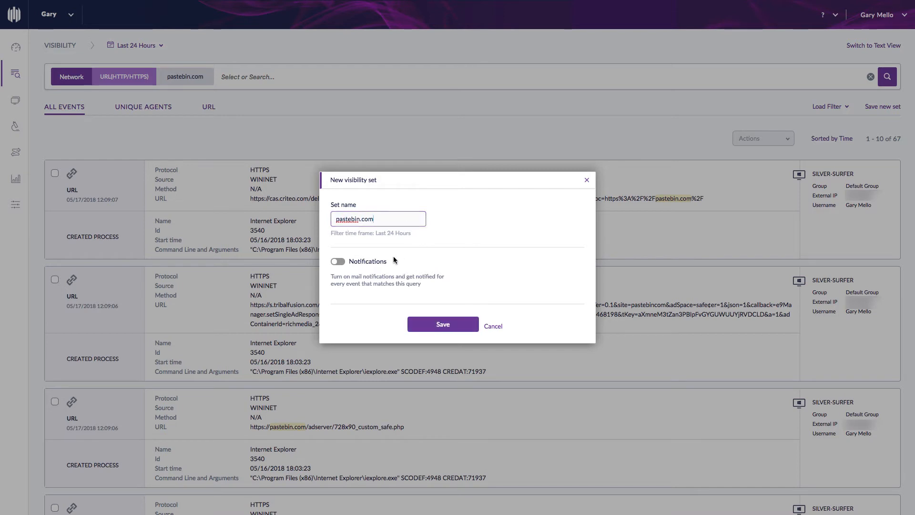
pyautogui.click(337, 260)
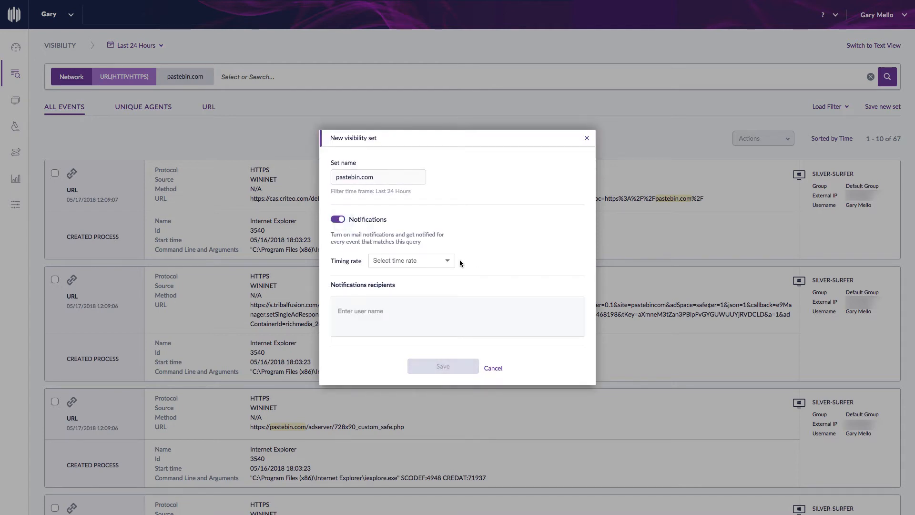
pyautogui.click(411, 261)
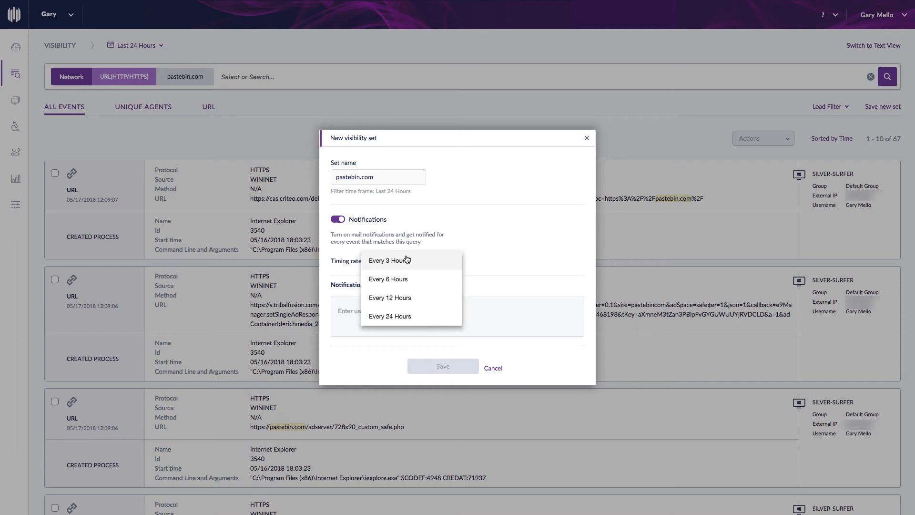
pyautogui.click(388, 260)
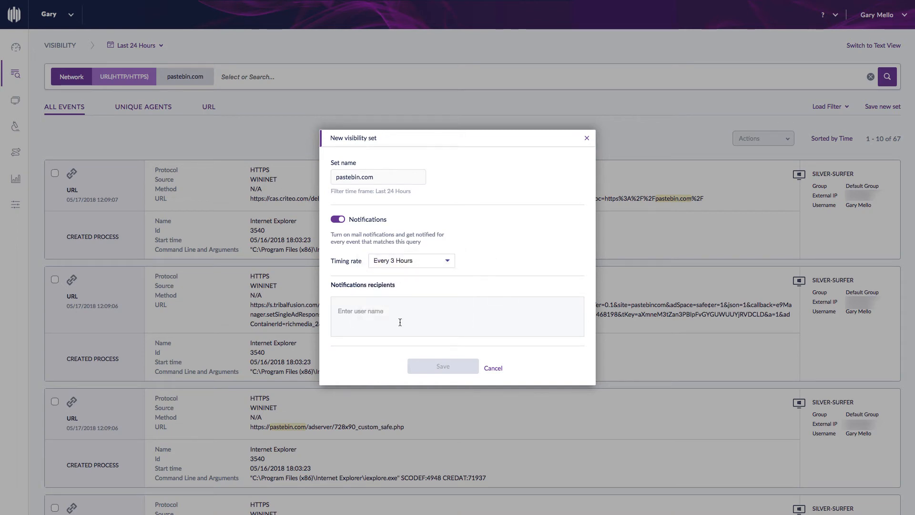
pyautogui.moveTo(380, 315)
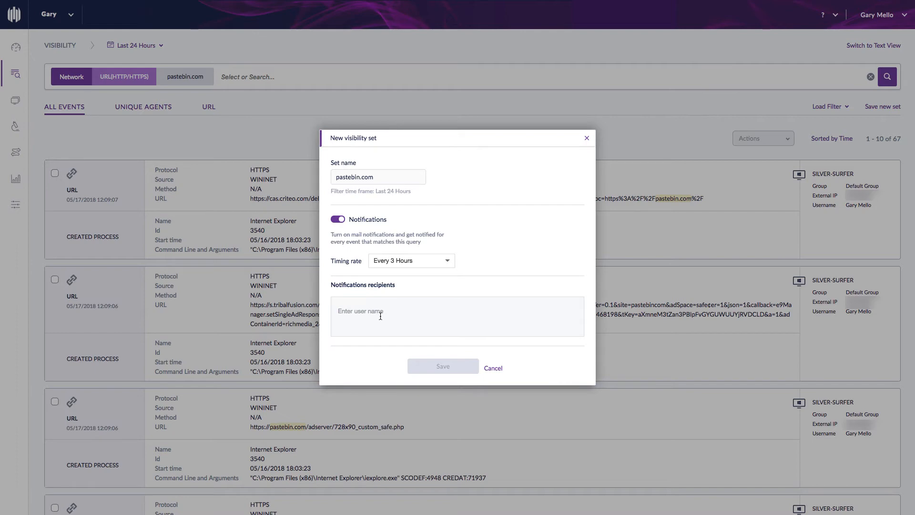
pyautogui.write('gary')
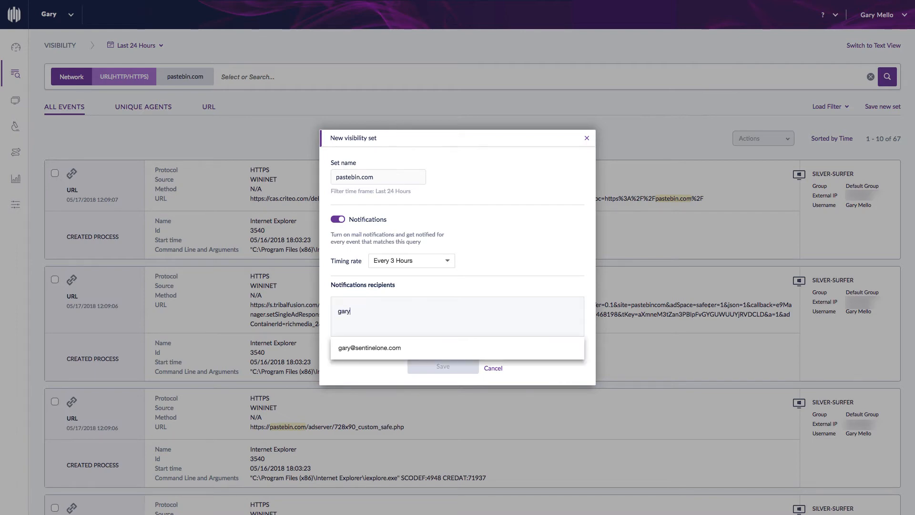
pyautogui.click(368, 347)
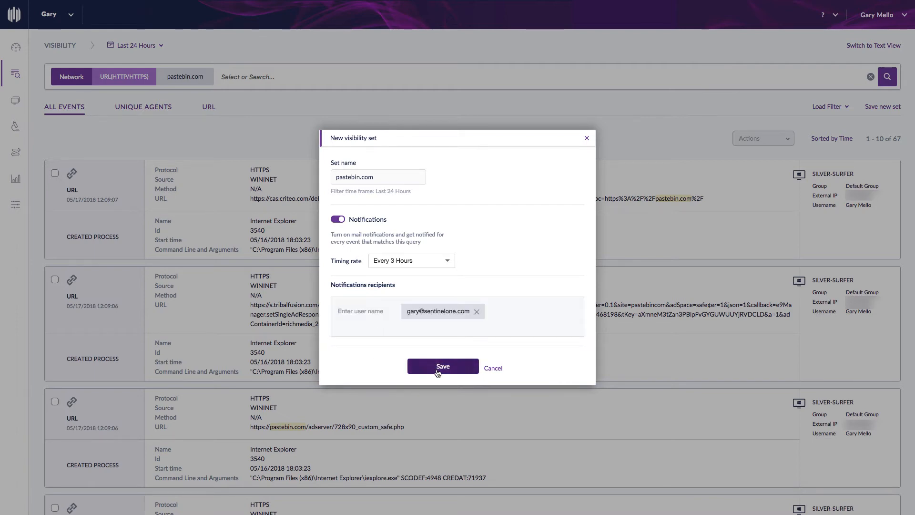
pyautogui.click(443, 367)
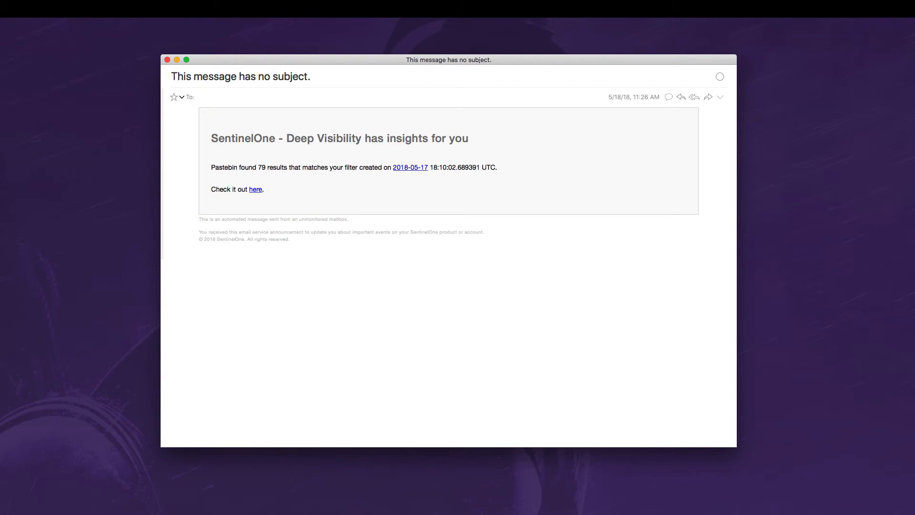
# Open the pastebin results from the alert email and rerun the query, showing 79 events.
pyautogui.click(255, 190)
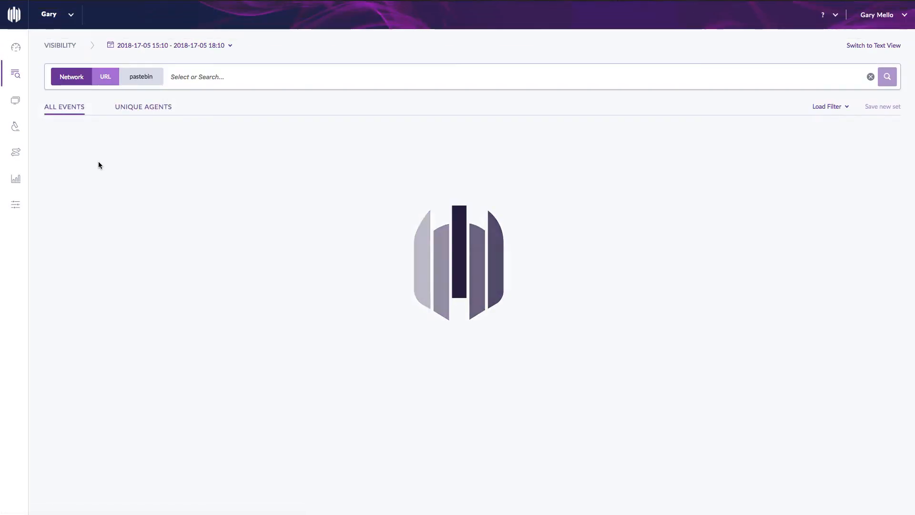
pyautogui.click(886, 77)
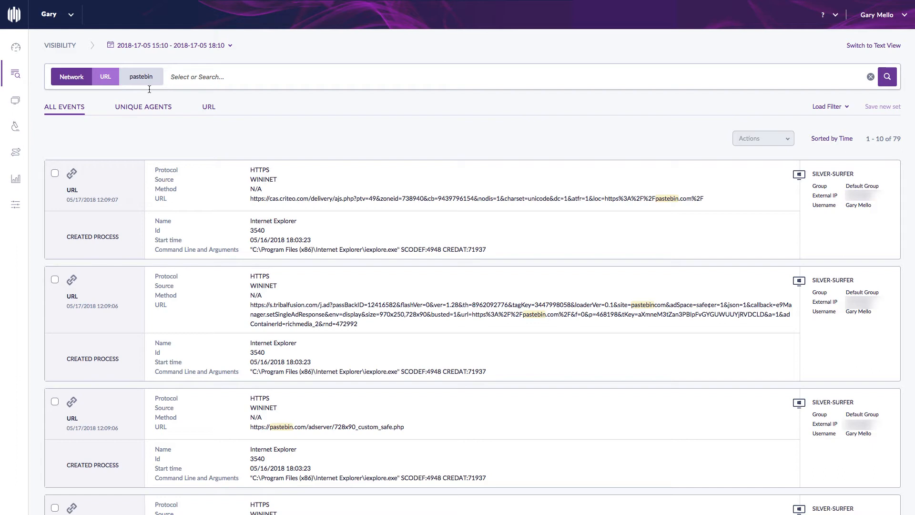
pyautogui.moveTo(140, 128)
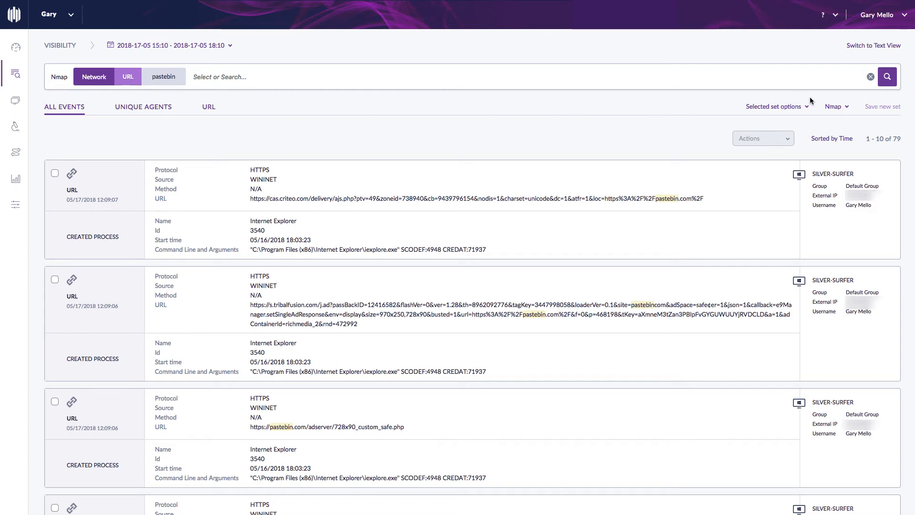
# Load and run the Nmap saved set, listing 6 zenmap.exe process events.
pyautogui.click(834, 106)
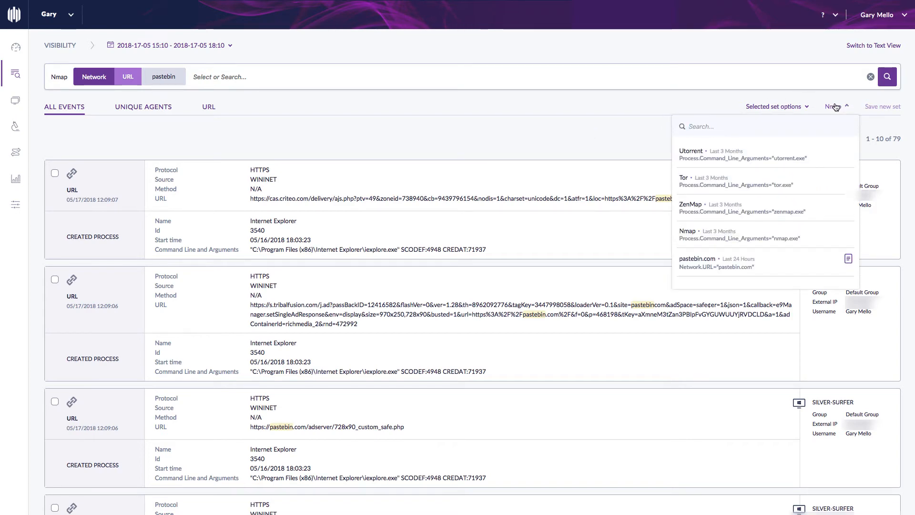
pyautogui.click(687, 233)
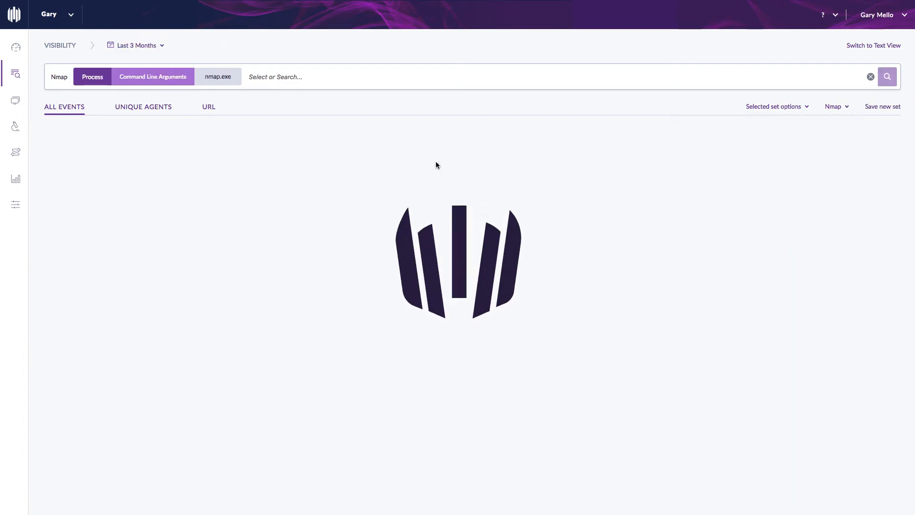
pyautogui.click(887, 76)
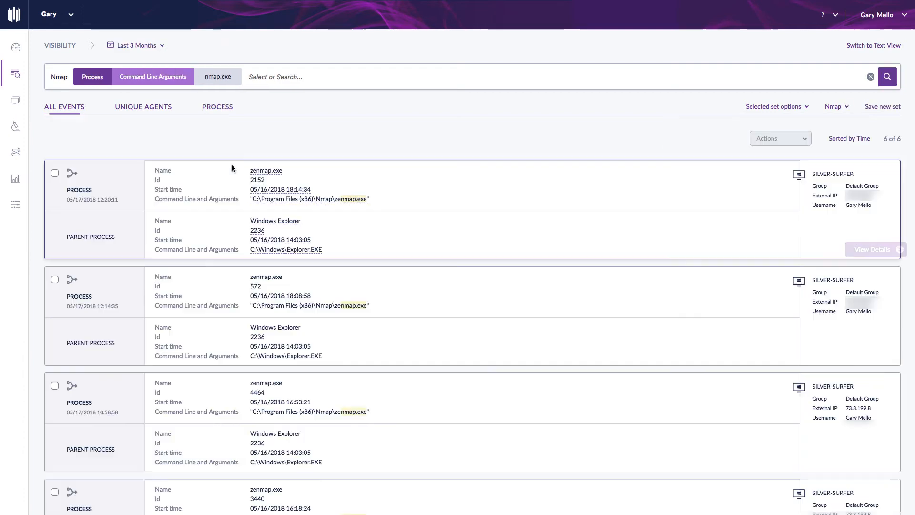
pyautogui.moveTo(300, 142)
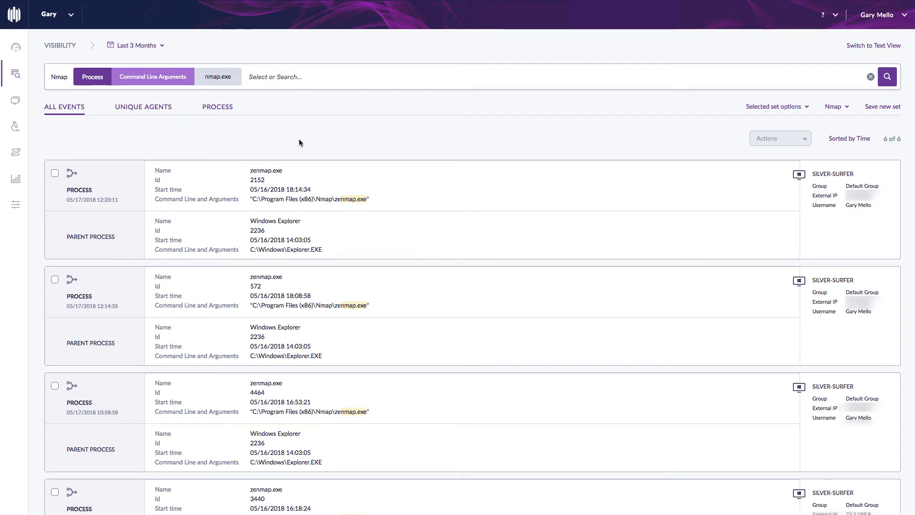
pyautogui.moveTo(184, 144)
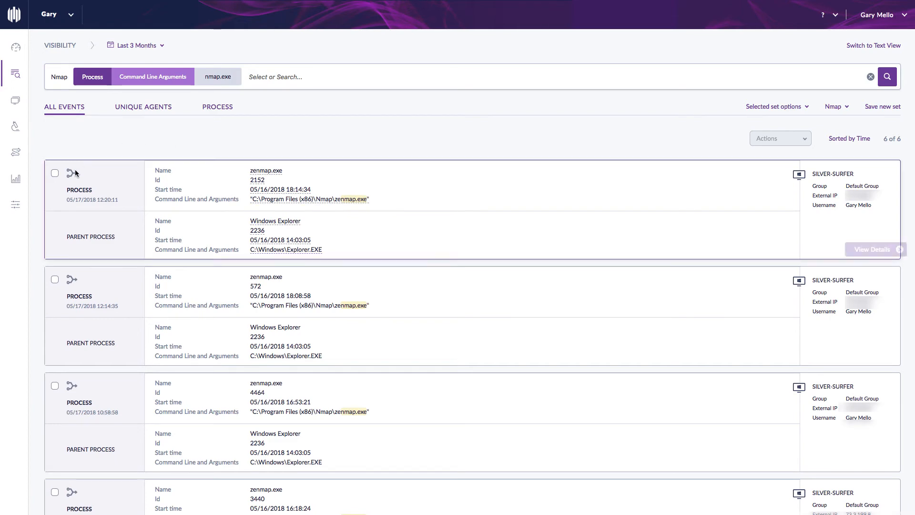
pyautogui.click(54, 172)
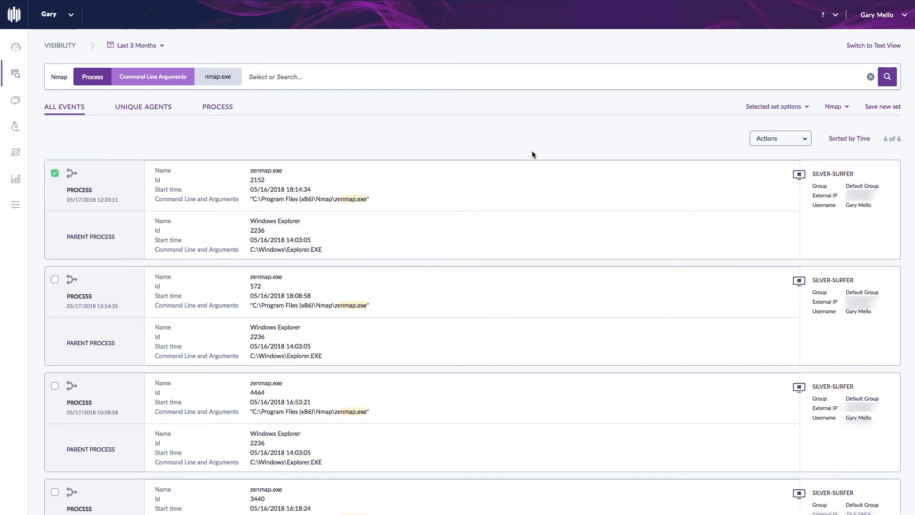
pyautogui.click(779, 138)
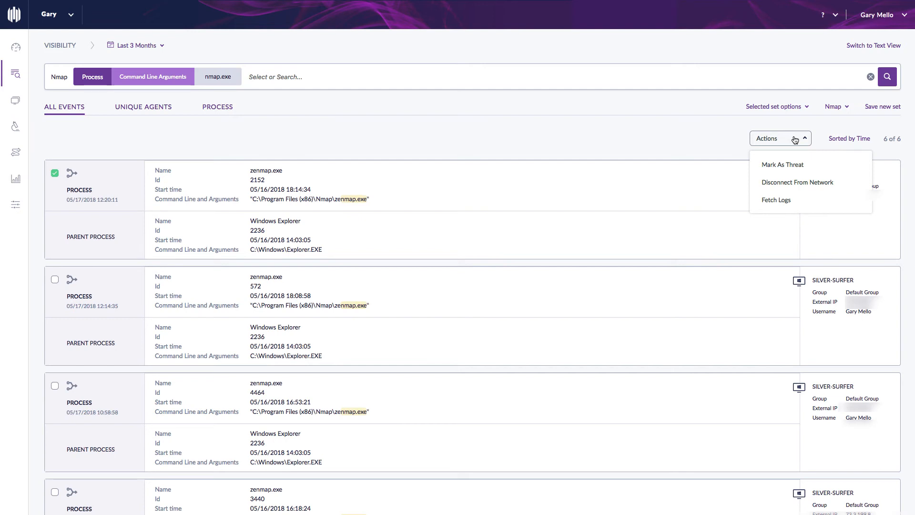
pyautogui.moveTo(798, 182)
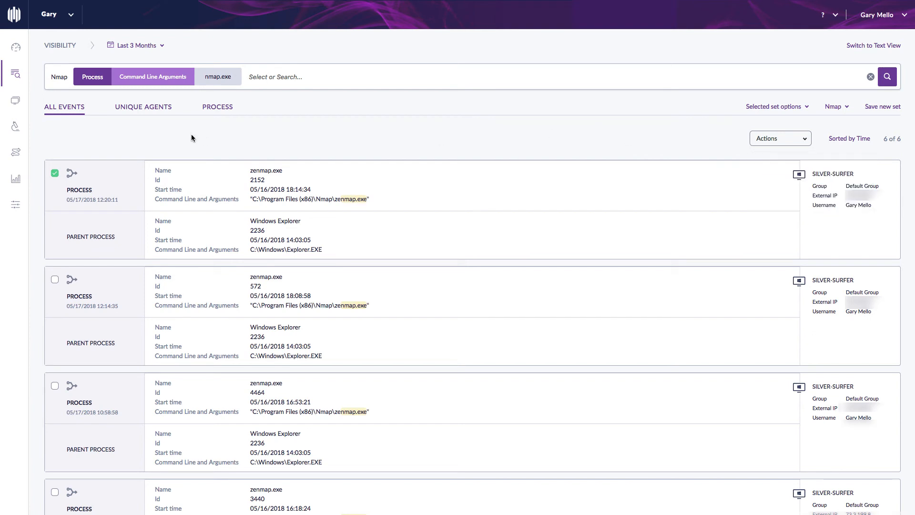
pyautogui.click(54, 172)
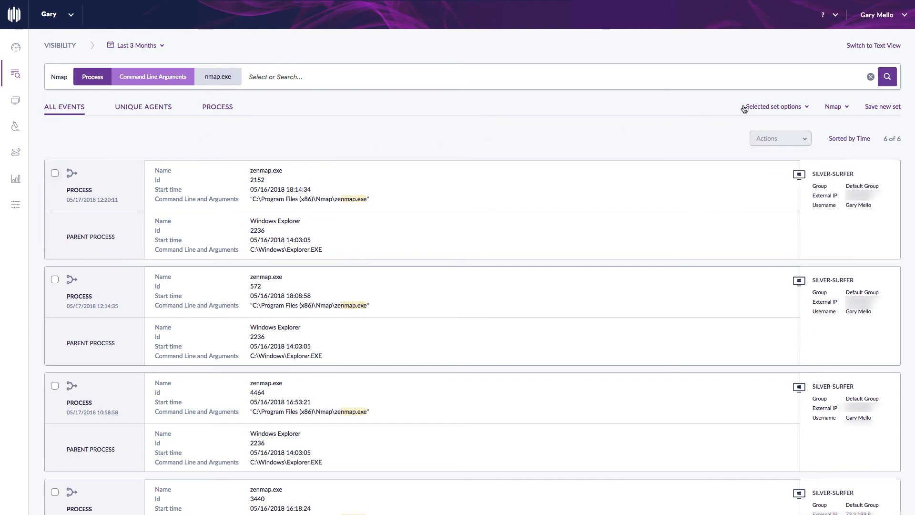
# Run the Tor saved set, reviewing its 4 events, then load the Utorrent saved set.
pyautogui.click(833, 106)
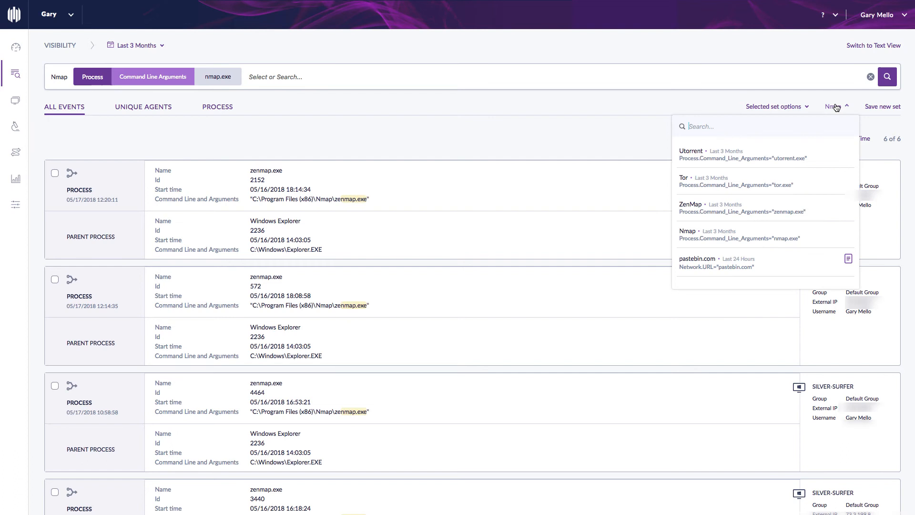
pyautogui.click(683, 181)
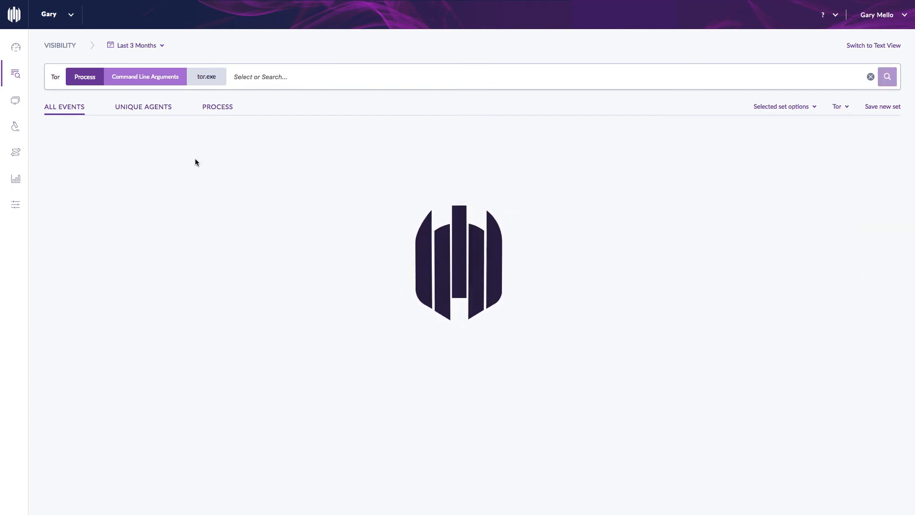
pyautogui.click(886, 76)
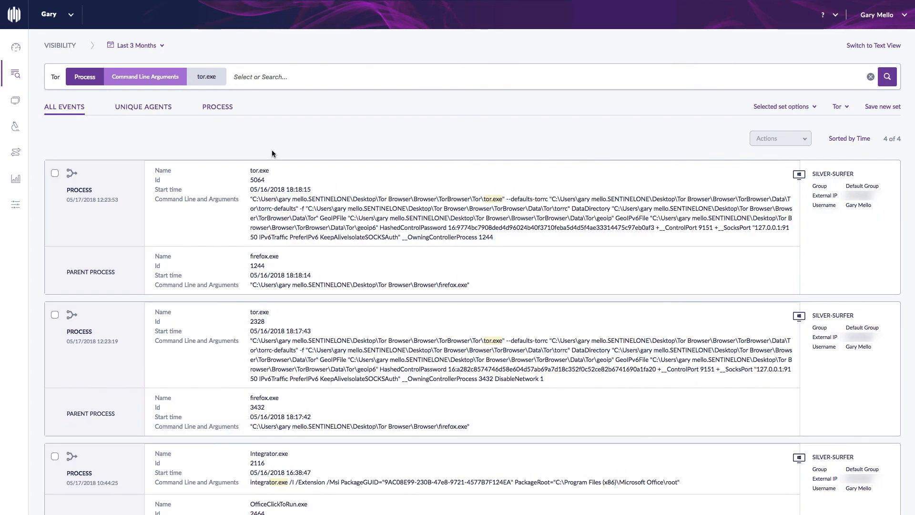
pyautogui.moveTo(328, 150)
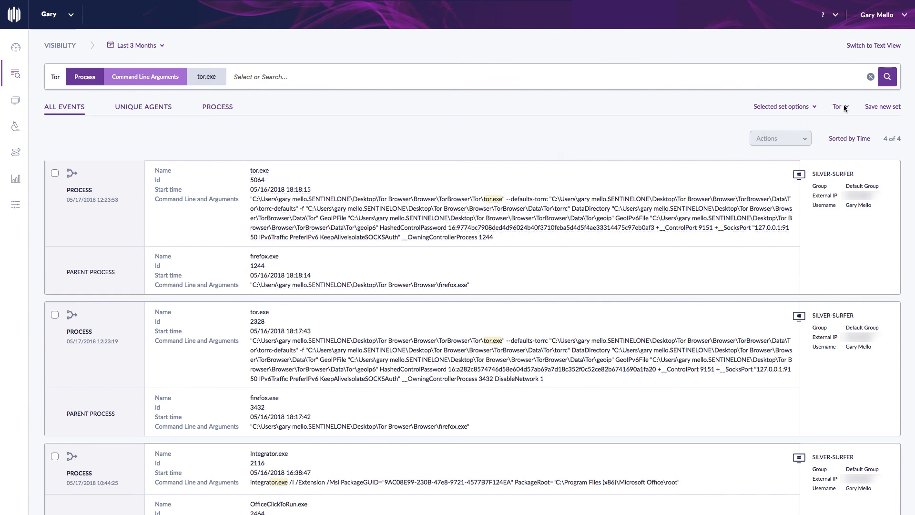
pyautogui.click(839, 106)
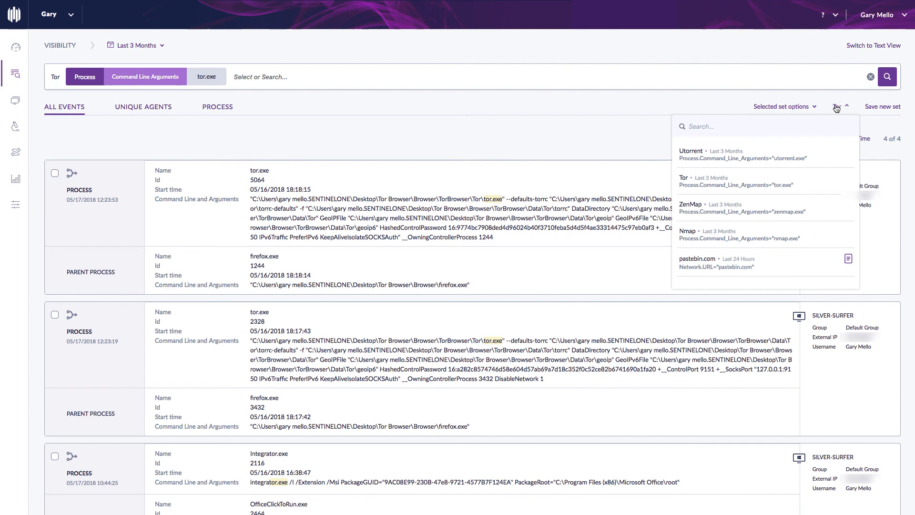
pyautogui.click(691, 151)
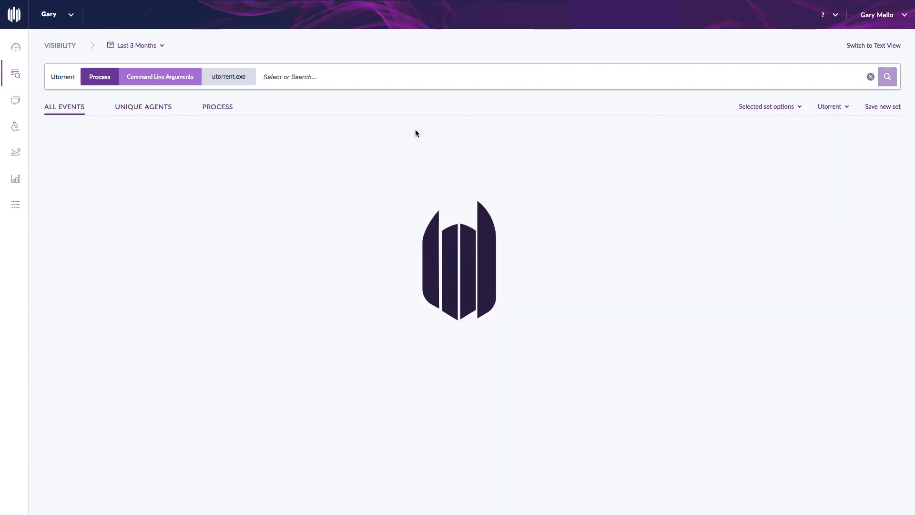